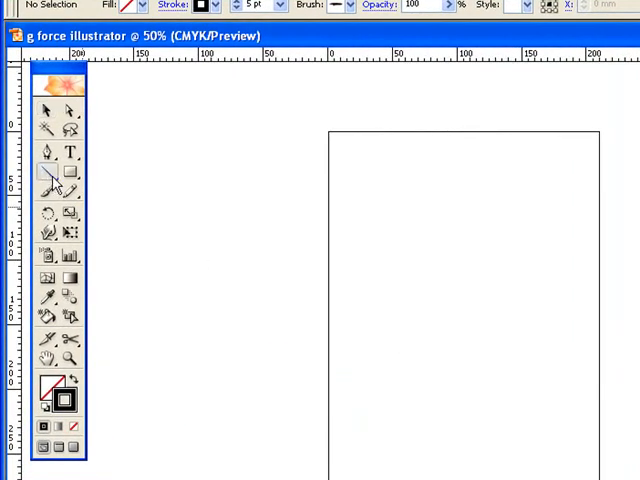
- Draw two straight black line segments, one diagonal and one nearly horizontal
left_click_drag(399, 215, 495, 290)
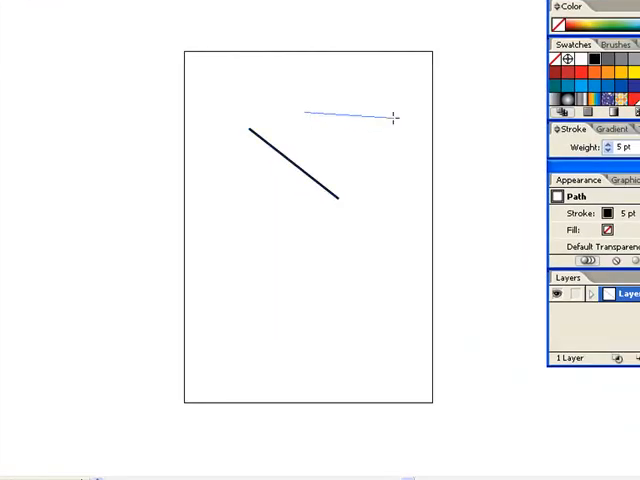
left_click_drag(390, 118, 365, 260)
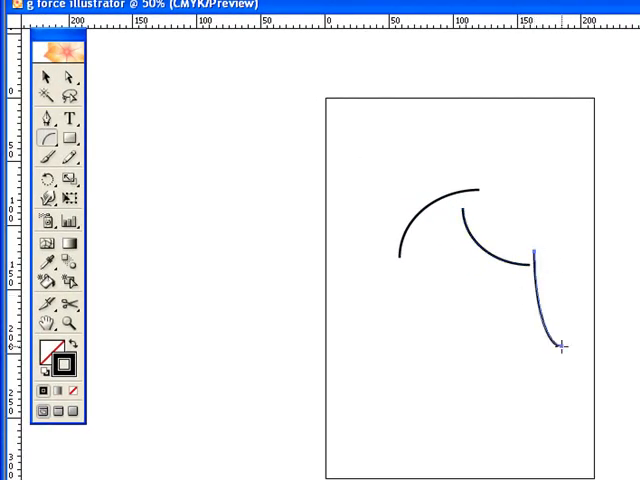
- Switch from the Arc Tool to the Spiral Tool in the line tool group to draw spirals
left_click(49, 139)
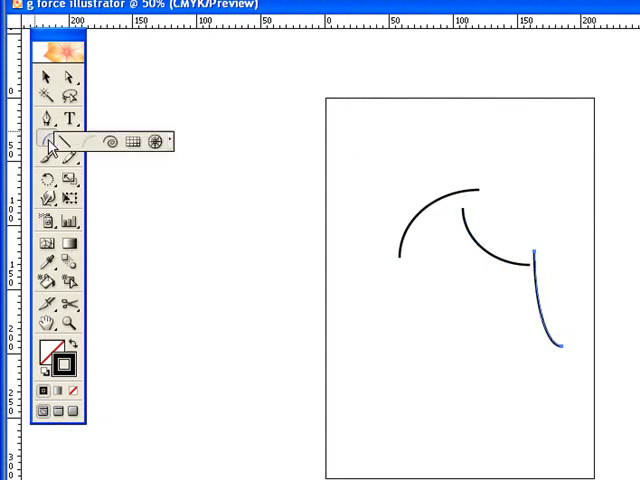
left_click(53, 137)
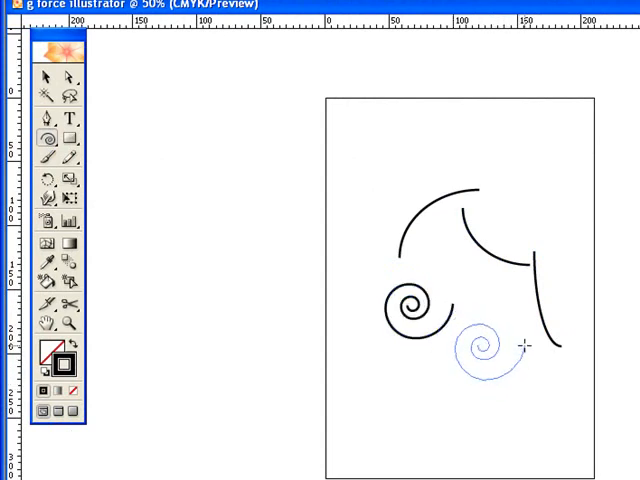
left_click(48, 138)
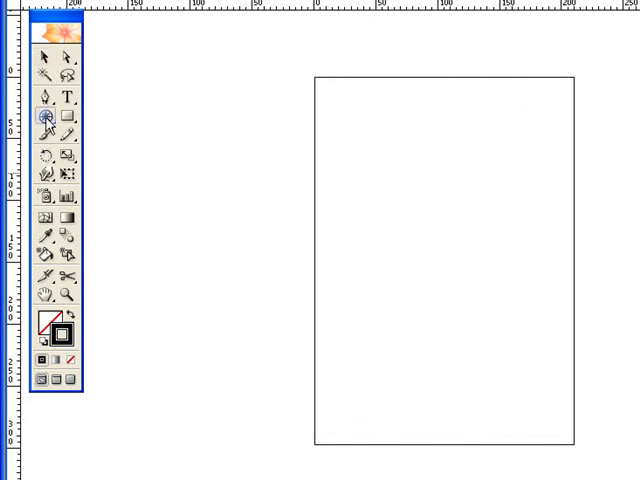
- Create a 120.65 × 38.81 mm grid with 10 horizontal and 3 vertical skewed dividers
left_click(42, 163)
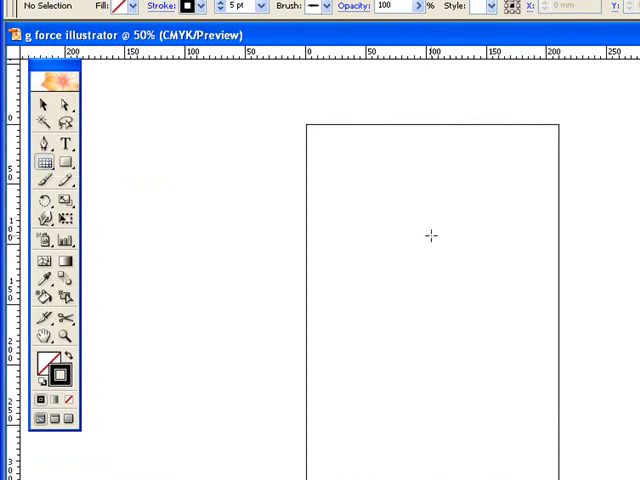
mouse_move(460, 285)
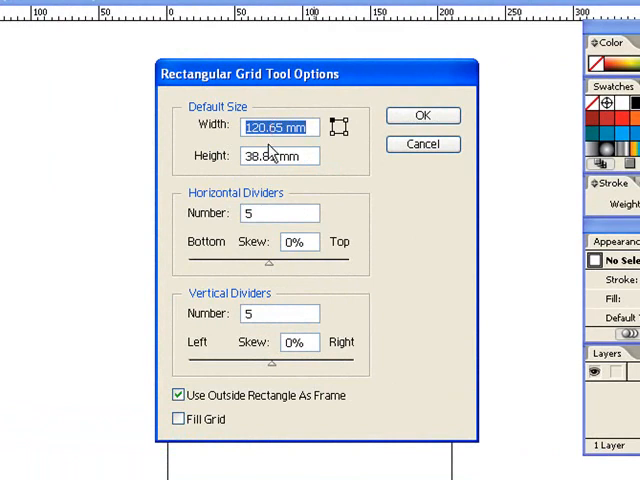
mouse_move(282, 200)
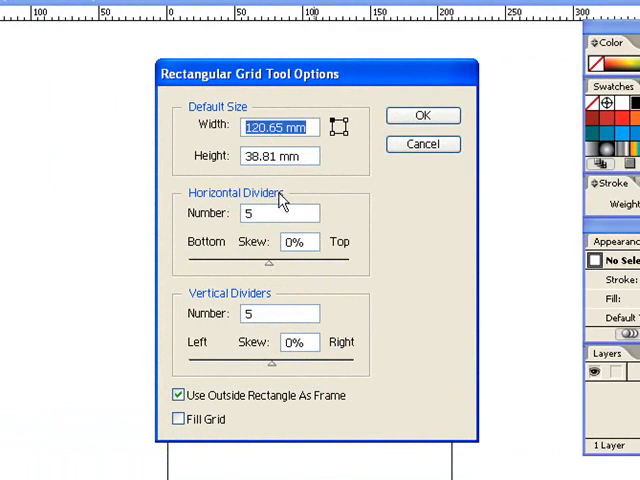
mouse_move(272, 140)
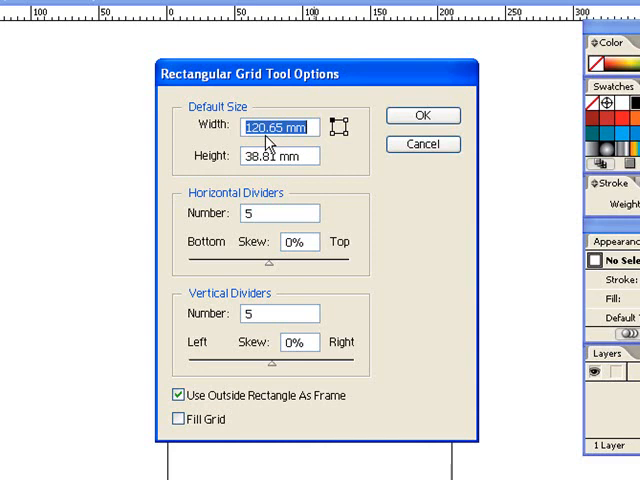
mouse_move(283, 192)
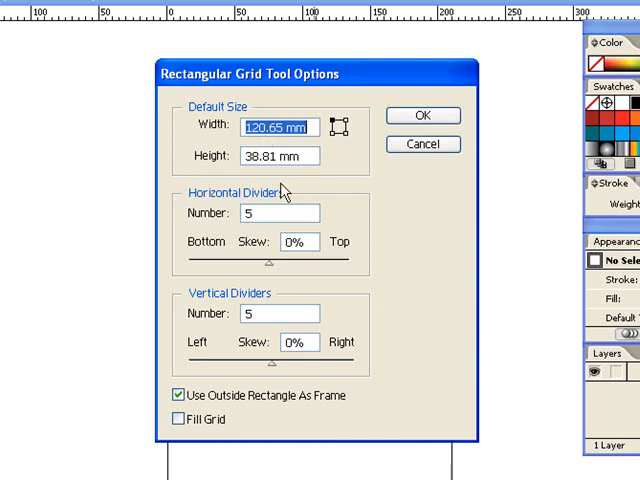
mouse_move(277, 267)
type("3")
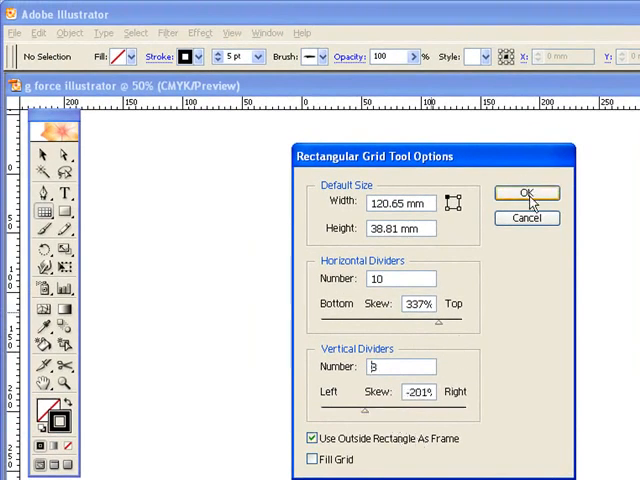
left_click(527, 193)
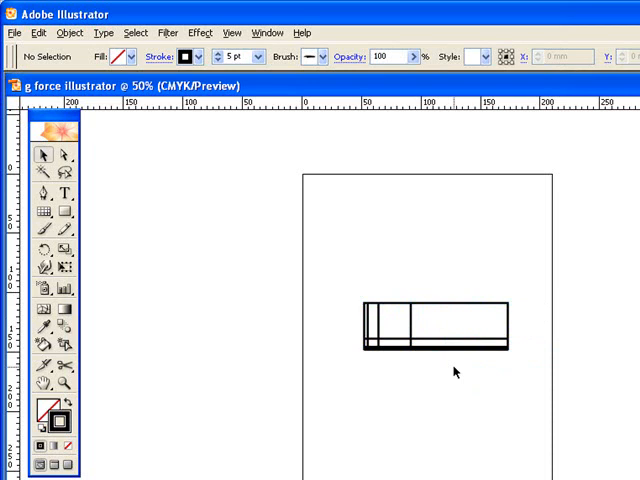
mouse_move(353, 383)
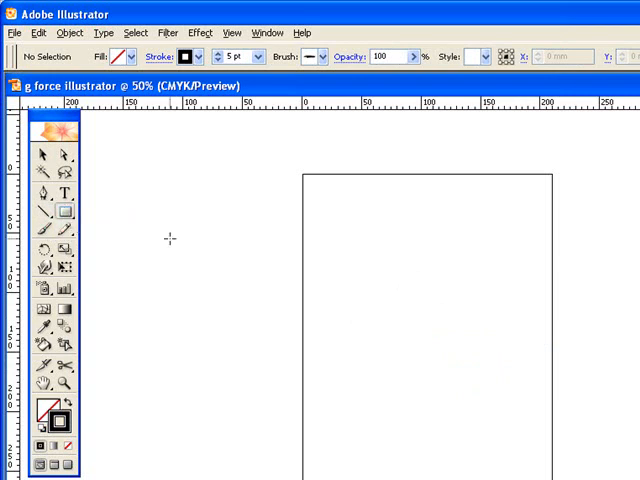
- Drag out a wide rectangle, a tall narrow rectangle and smaller shapes down the page
left_click_drag(358, 222, 488, 288)
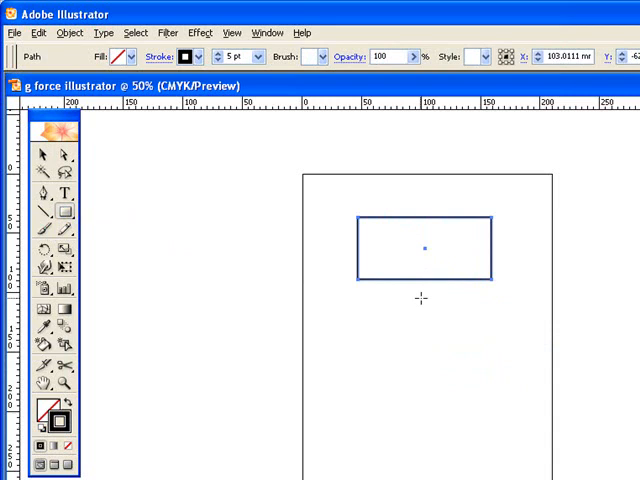
left_click_drag(420, 310, 470, 375)
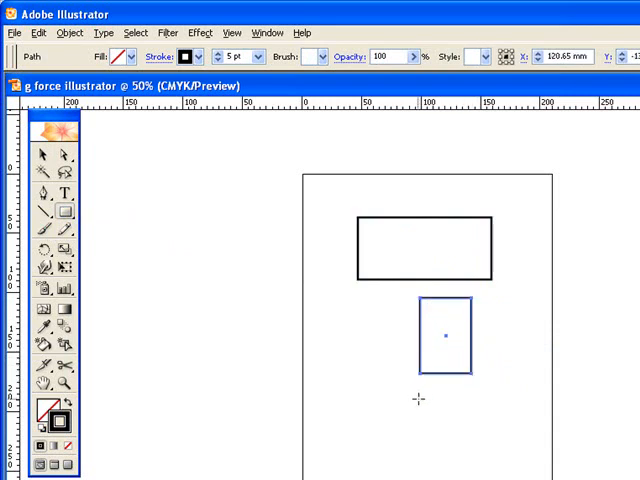
mouse_move(395, 407)
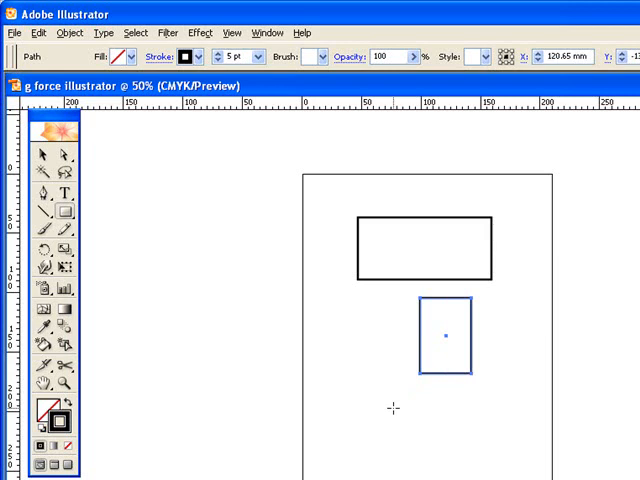
mouse_move(402, 410)
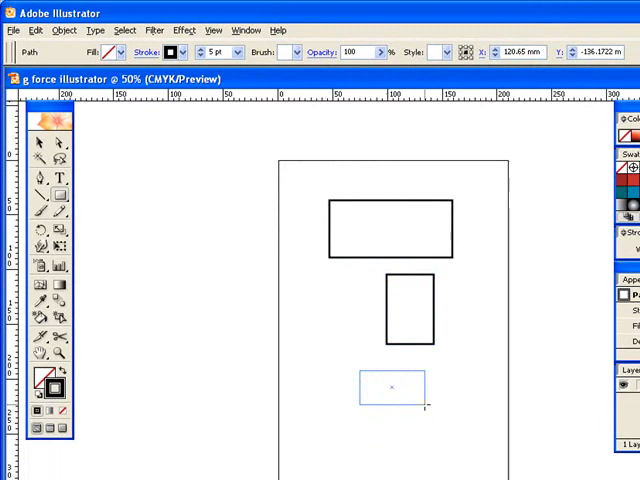
left_click_drag(424, 405, 439, 462)
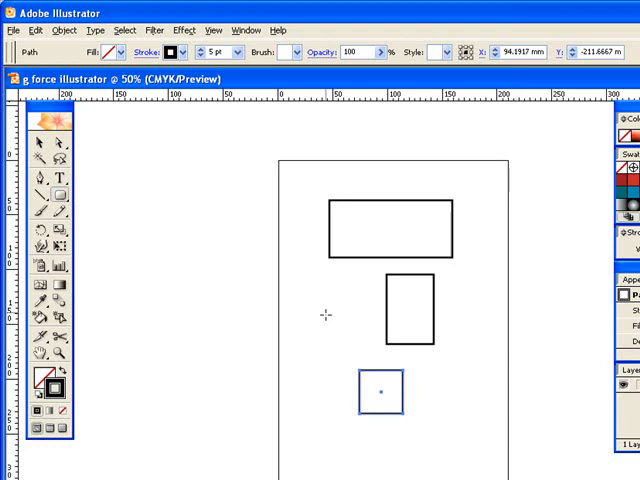
left_click_drag(378, 393, 330, 310)
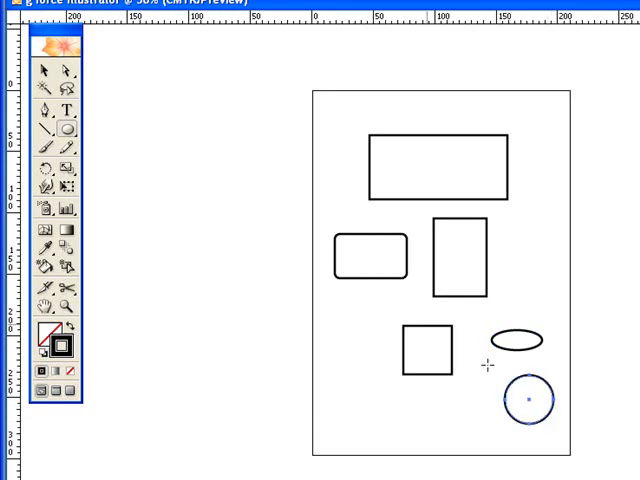
- Draw a second hexagon and a 3-sided triangle with the Polygon tool
left_click(64, 131)
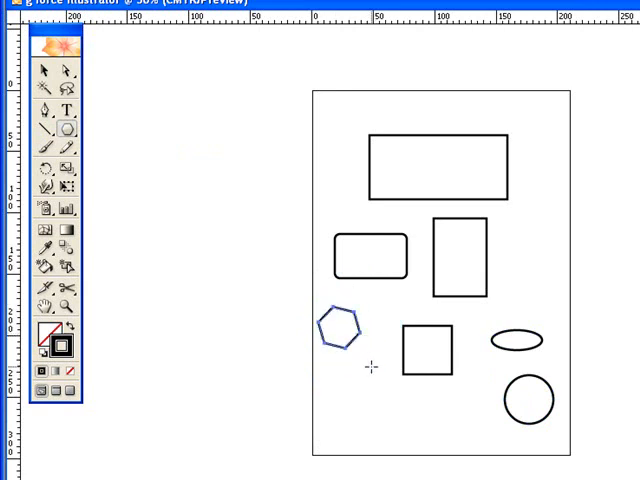
left_click_drag(337, 330, 352, 390)
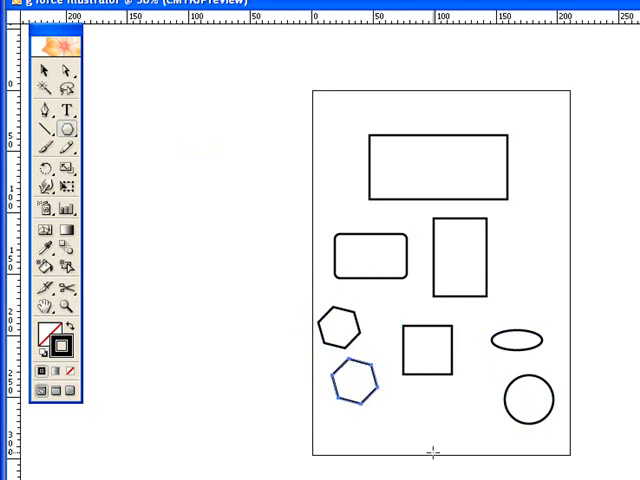
mouse_move(432, 408)
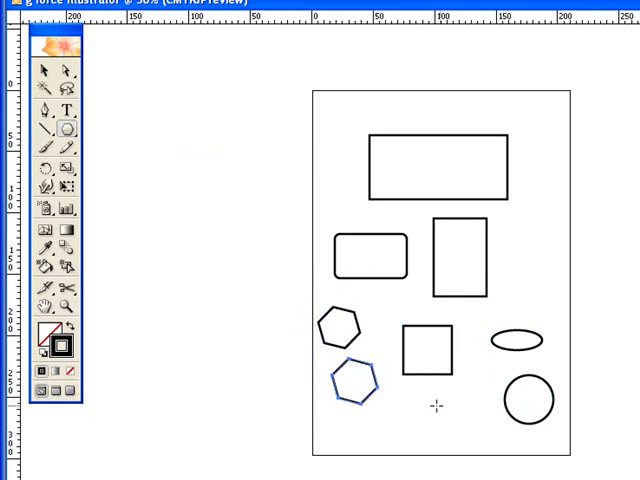
mouse_move(440, 405)
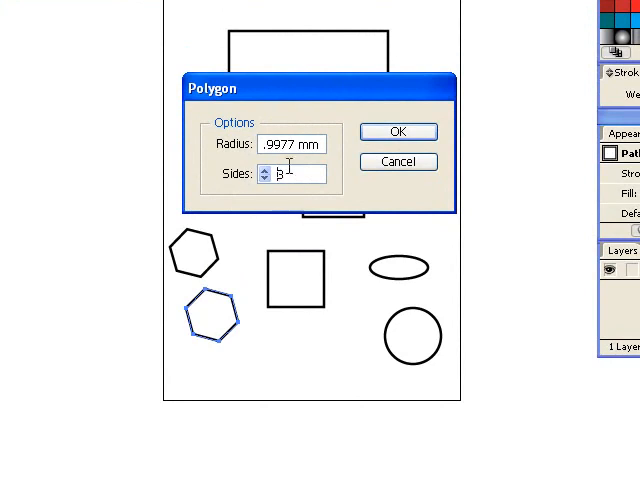
left_click(397, 131)
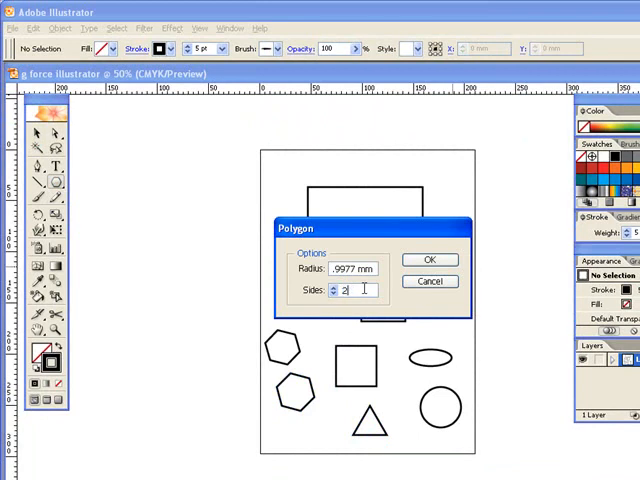
left_click(429, 259)
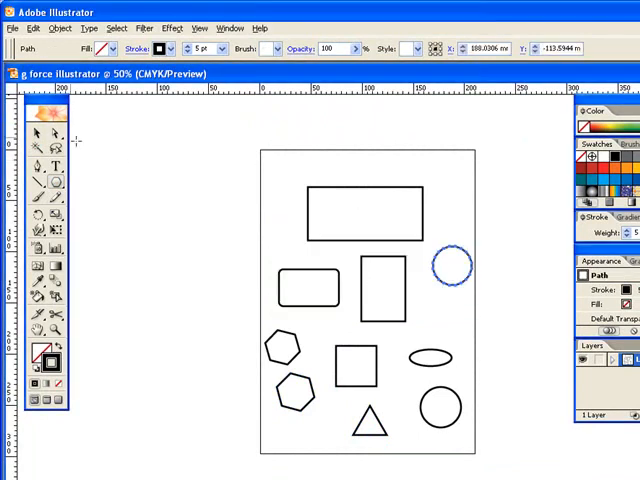
- Select the stray oval with the Selection tool and remove it
left_click(450, 265)
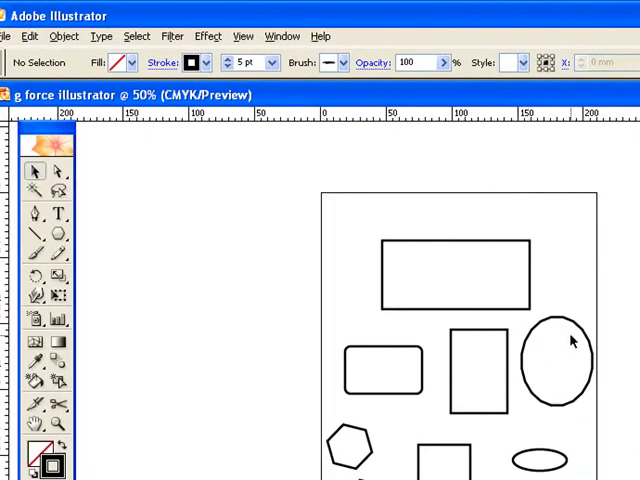
left_click(558, 360)
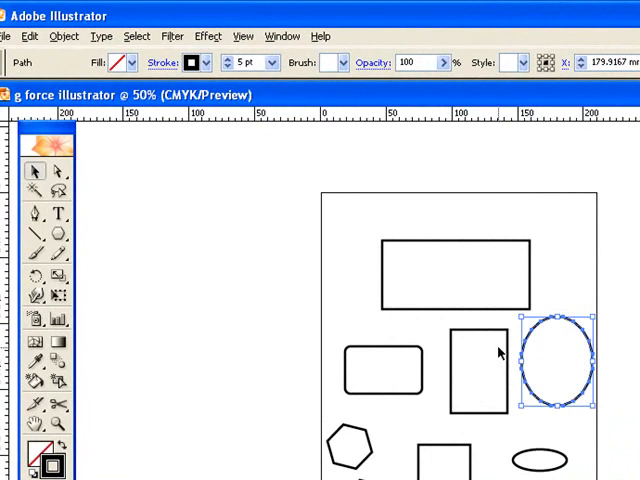
left_click(55, 237)
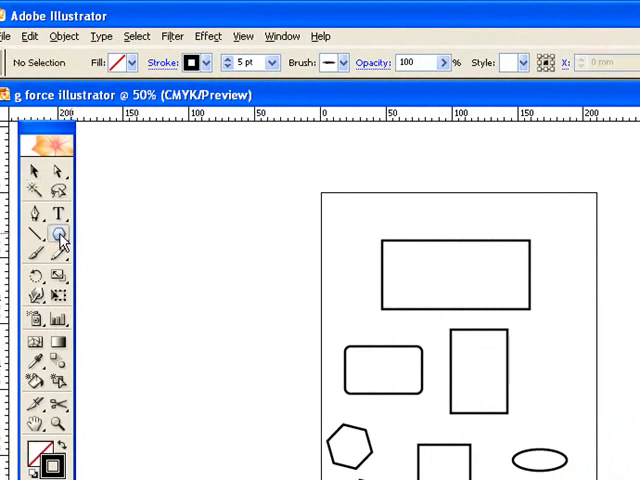
- Create an 8-point star with a 5 mm second radius
left_click(57, 237)
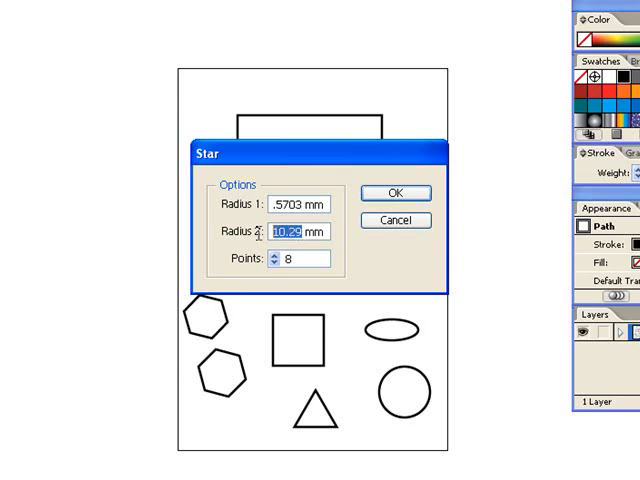
mouse_move(240, 230)
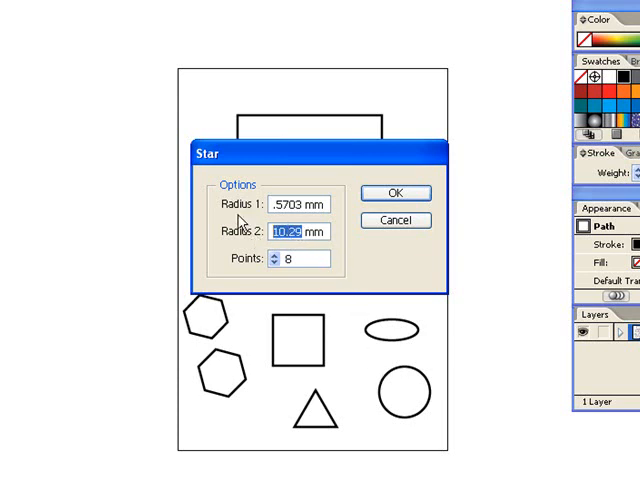
mouse_move(237, 215)
type("5")
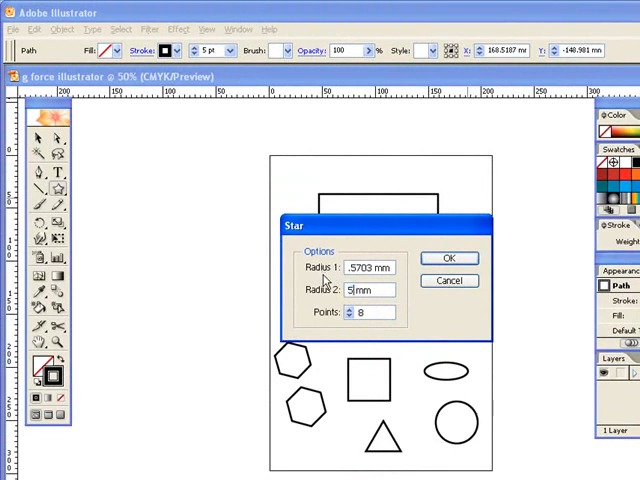
left_click(448, 258)
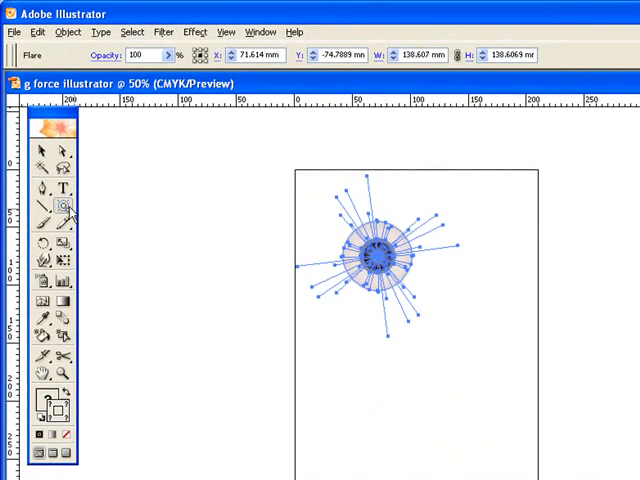
- Select the lens flare with the Selection tool, then return to the Rectangle tool
left_click(40, 153)
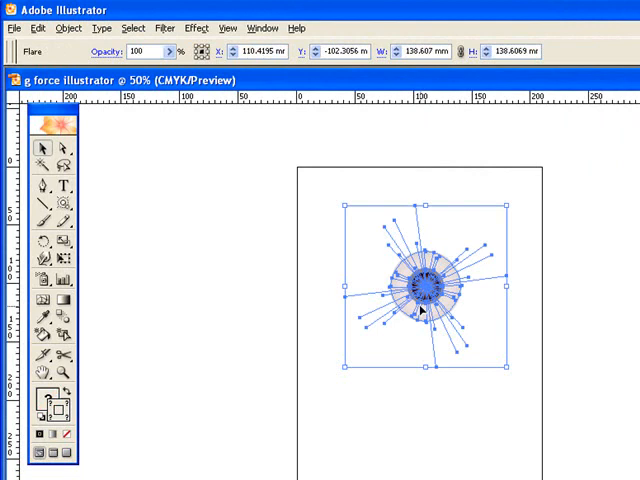
mouse_move(211, 290)
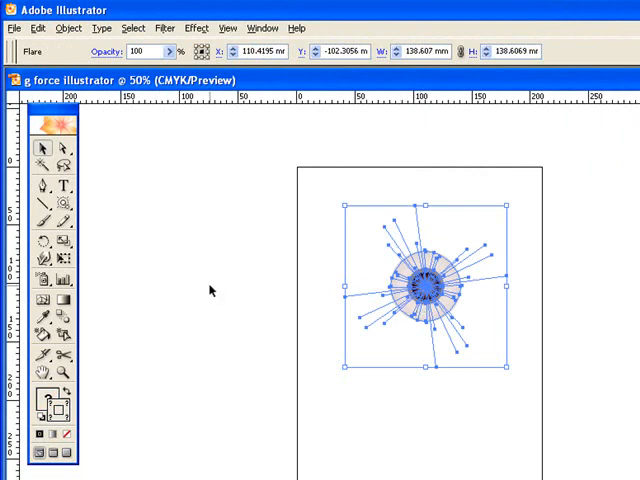
mouse_move(370, 324)
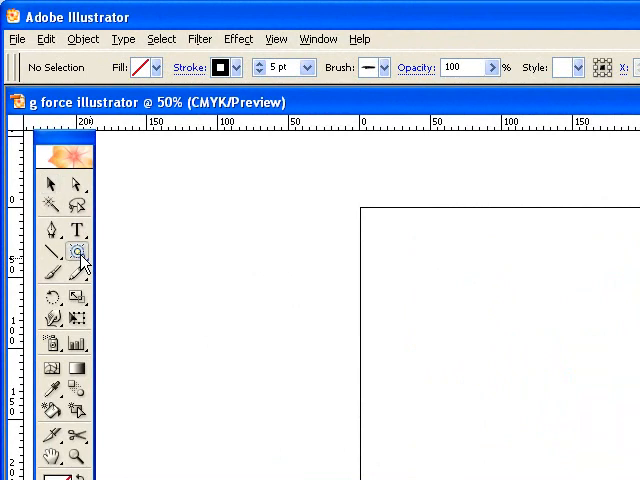
left_click(53, 253)
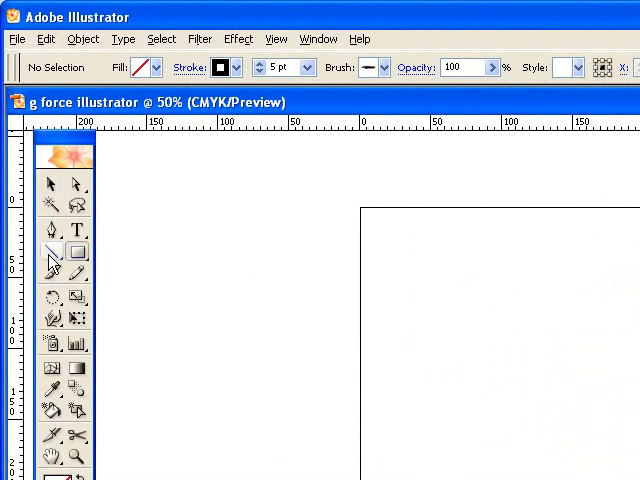